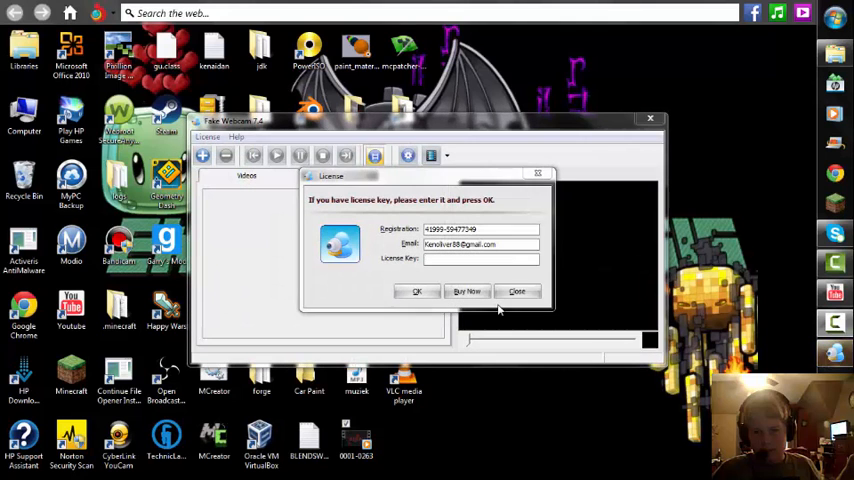
- Close the Fake Webcam 7.4 license prompt without entering a license key
{"action": "left_click", "coordinate": [517, 291]}
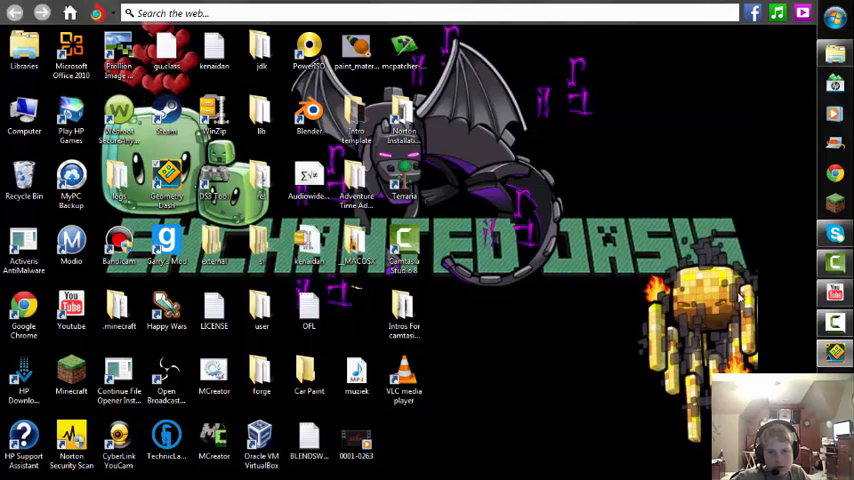
{"action": "mouse_move", "coordinate": [205, 198]}
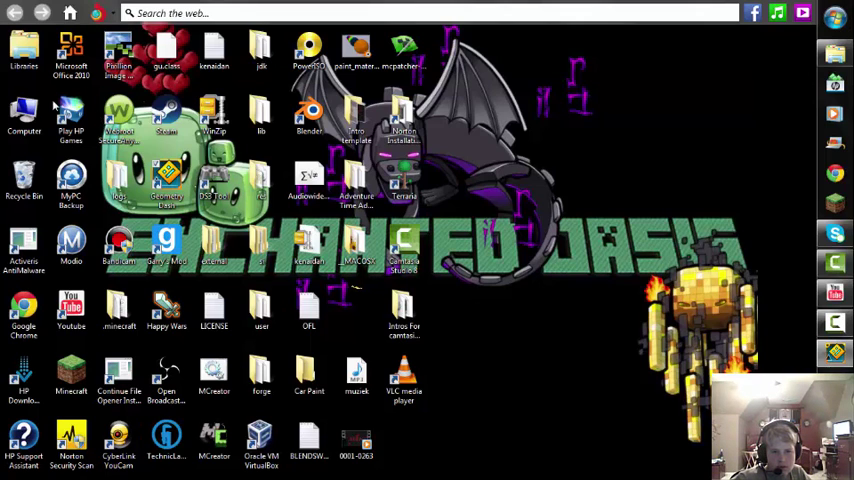
{"action": "mouse_move", "coordinate": [647, 240]}
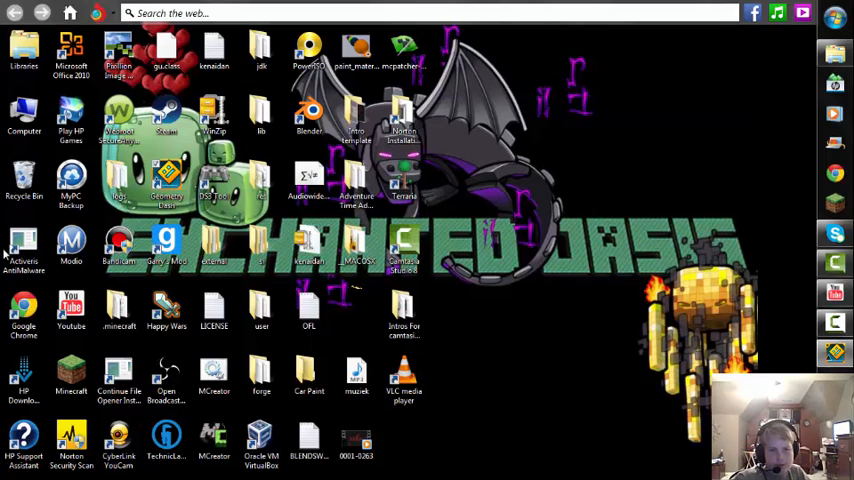
{"action": "mouse_move", "coordinate": [40, 263]}
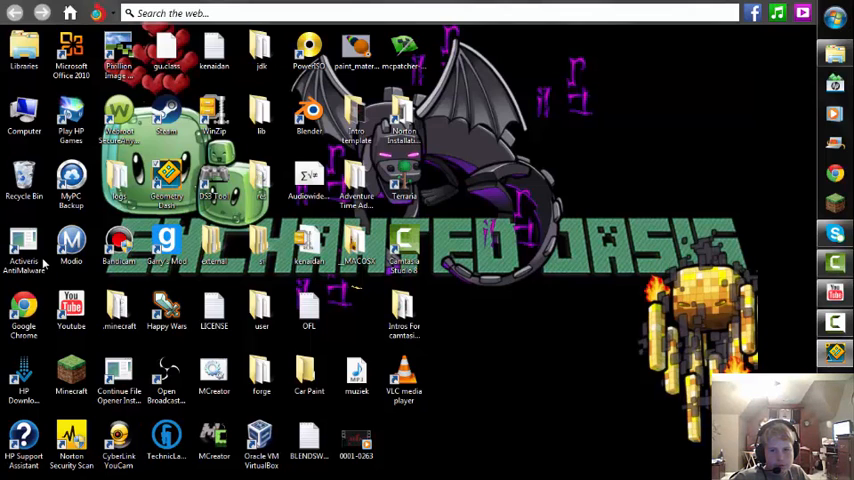
{"action": "mouse_move", "coordinate": [788, 237]}
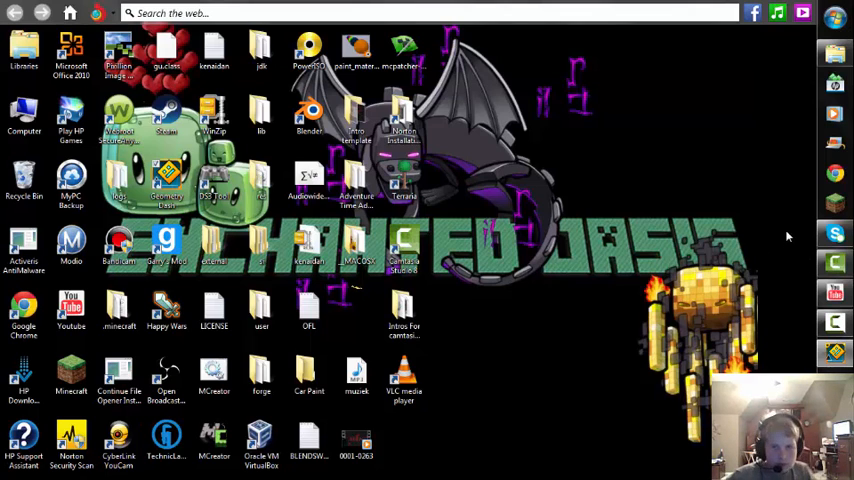
{"action": "mouse_move", "coordinate": [422, 180]}
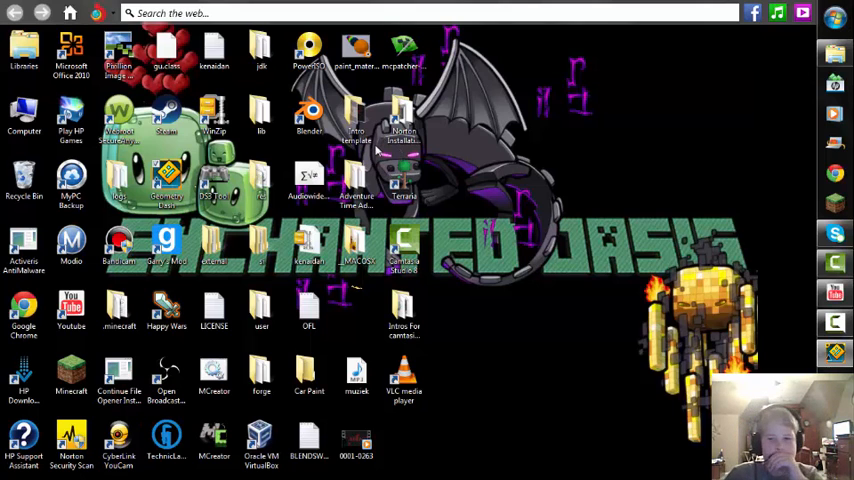
{"action": "mouse_move", "coordinate": [370, 152]}
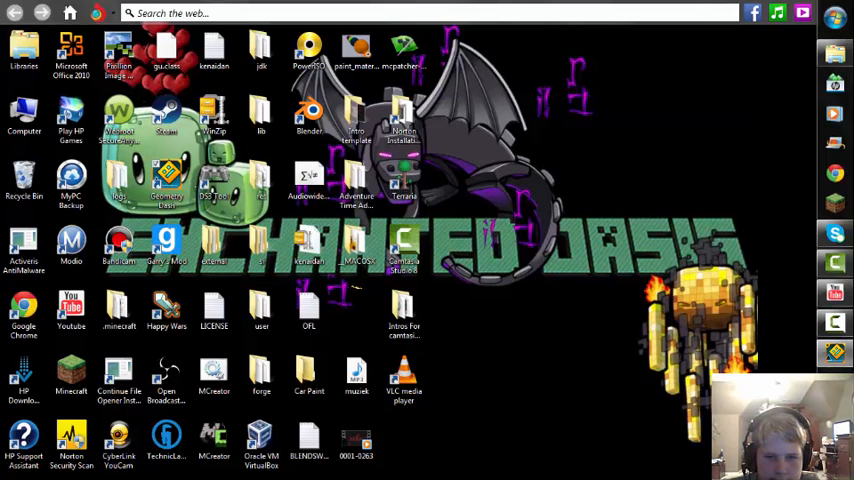
{"action": "mouse_move", "coordinate": [232, 399]}
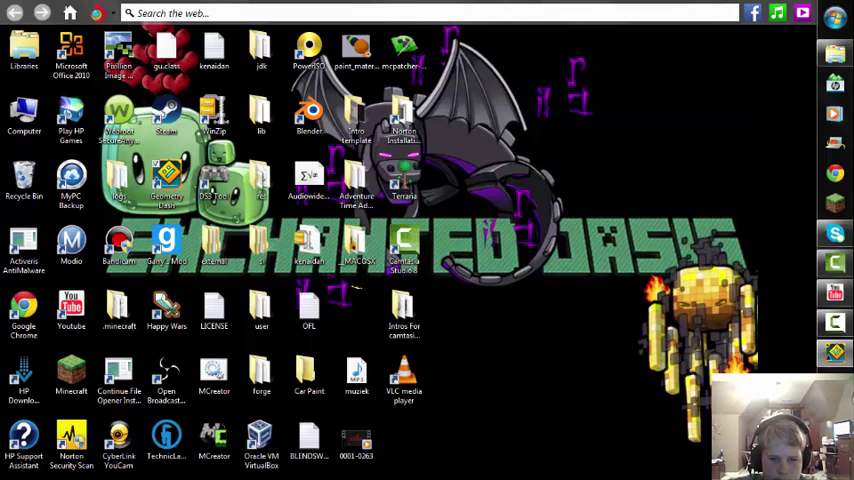
{"action": "mouse_move", "coordinate": [288, 412]}
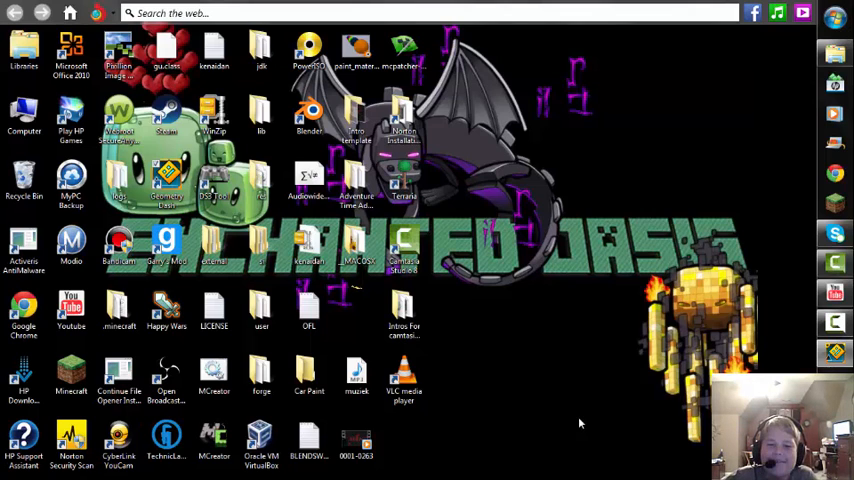
{"action": "mouse_move", "coordinate": [247, 227]}
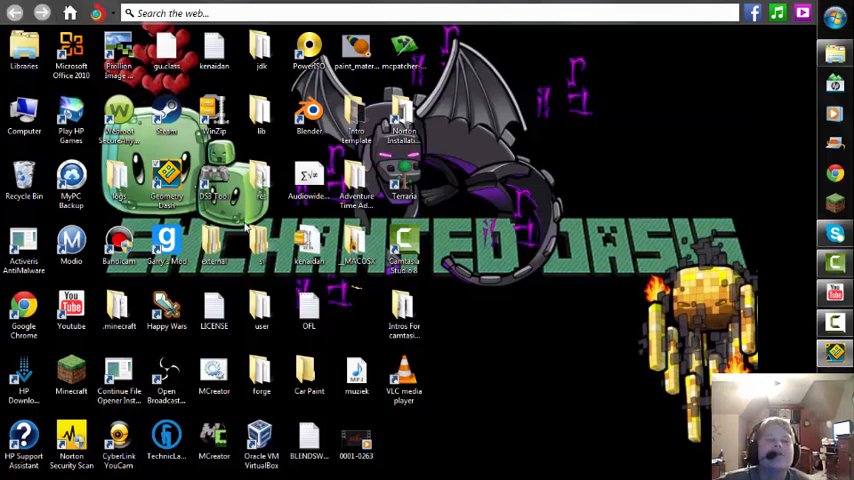
{"action": "mouse_move", "coordinate": [343, 295]}
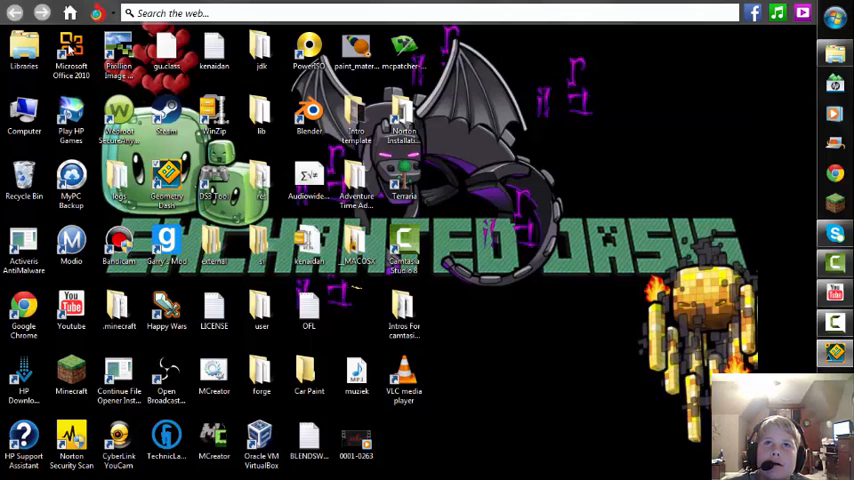
{"action": "mouse_move", "coordinate": [707, 279]}
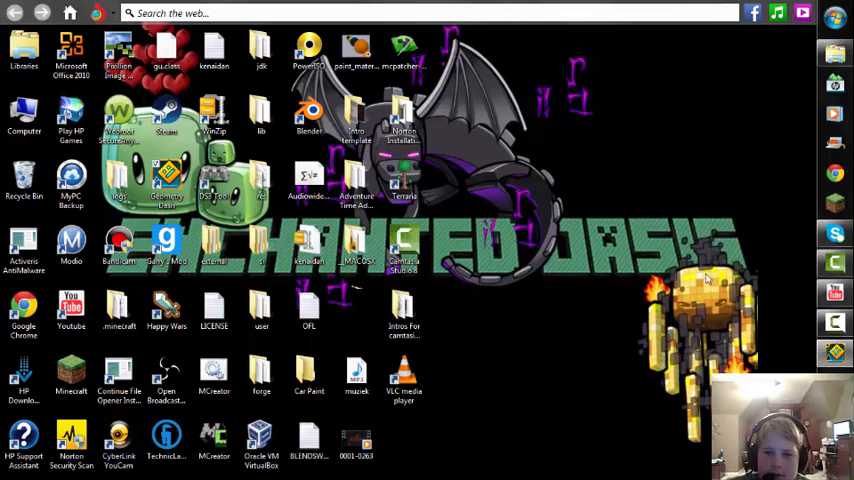
{"action": "mouse_move", "coordinate": [795, 279]}
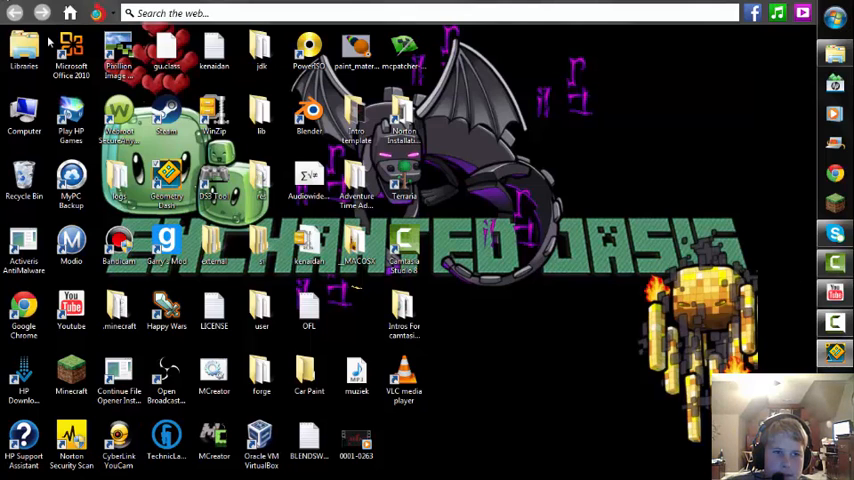
{"action": "mouse_move", "coordinate": [537, 317]}
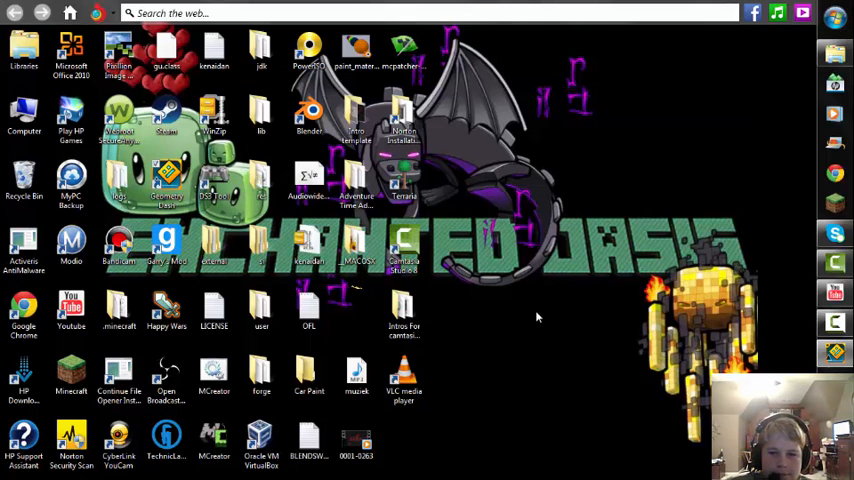